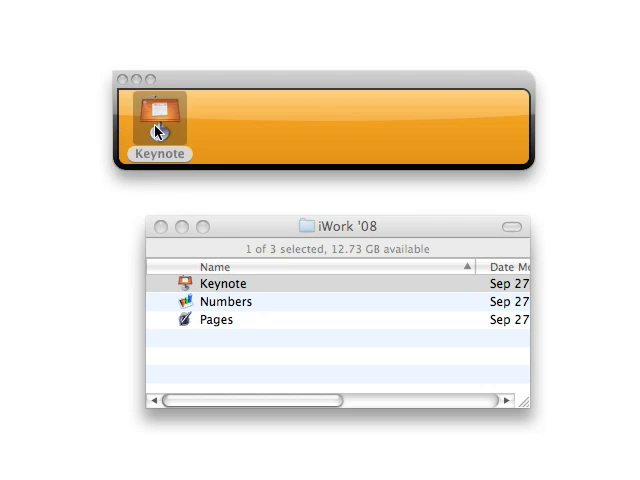
Add Pages and Numbers from the iWork '08 folder to the dock and resize it to a 2x2 grid
click(228, 302)
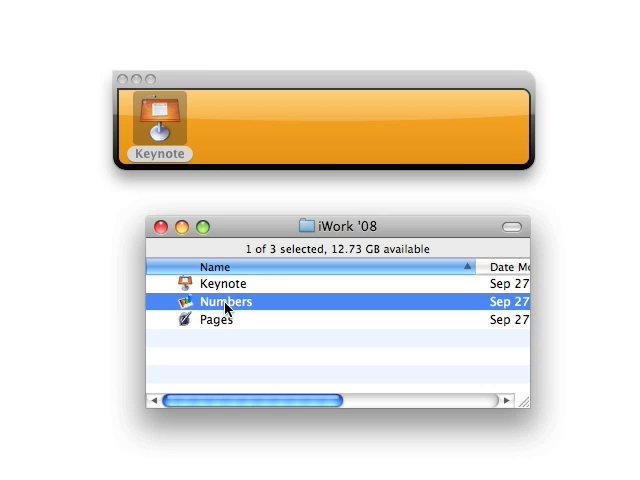
click(216, 320)
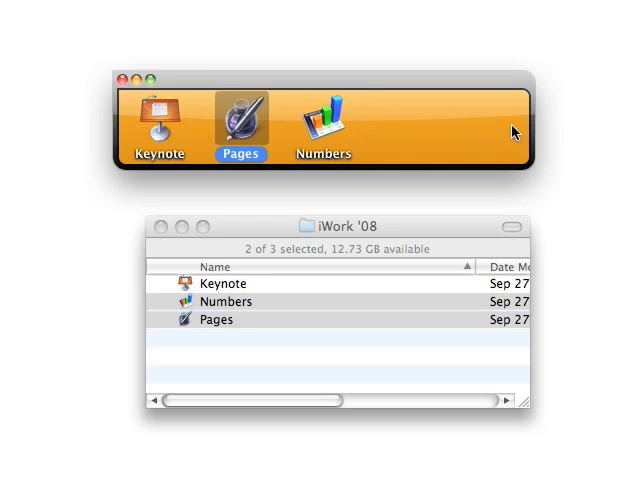
drag(510, 132, 380, 132)
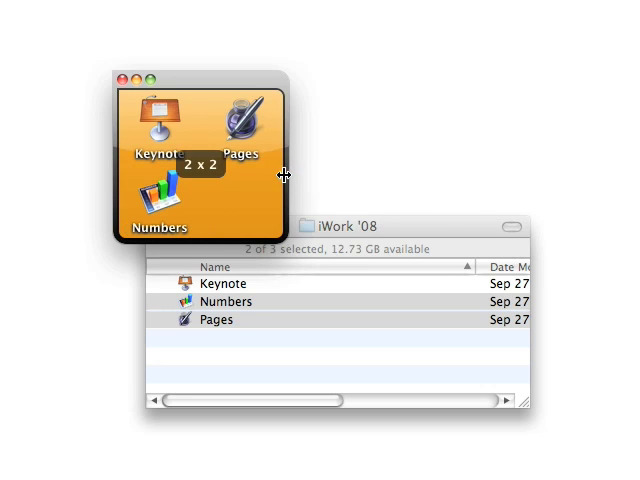
mouse_move(378, 192)
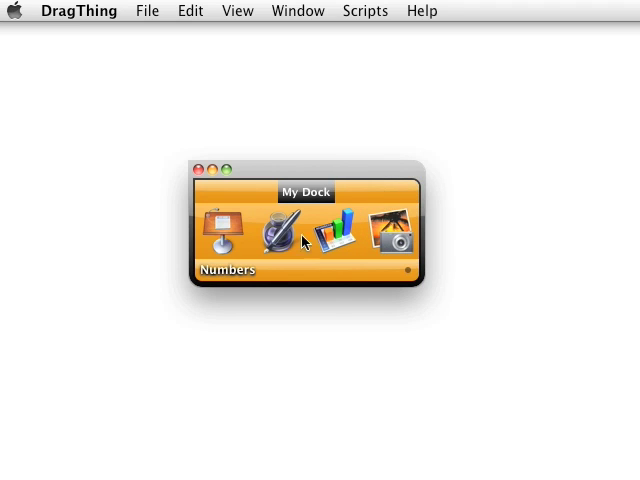
mouse_move(384, 196)
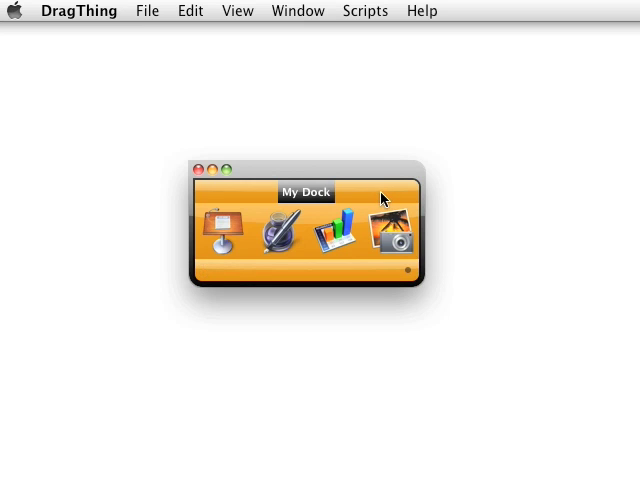
mouse_move(362, 204)
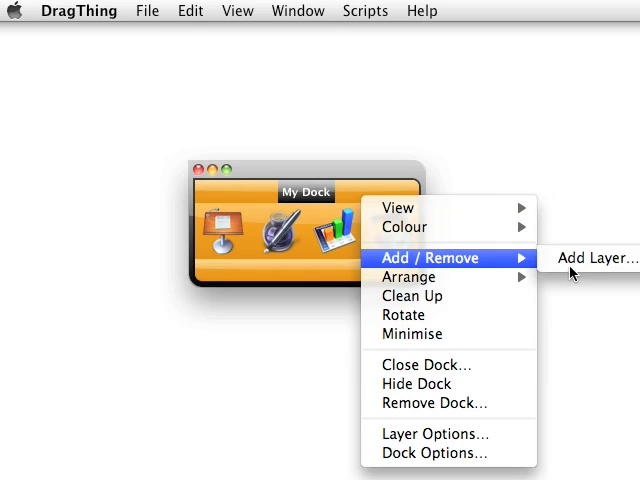
Add a new tab layer 'My Layer' for PDFs beside My Dock, then return to My Dock
click(596, 258)
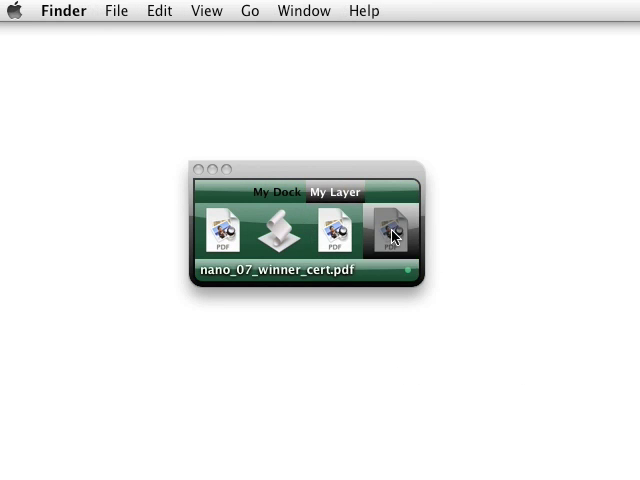
click(334, 192)
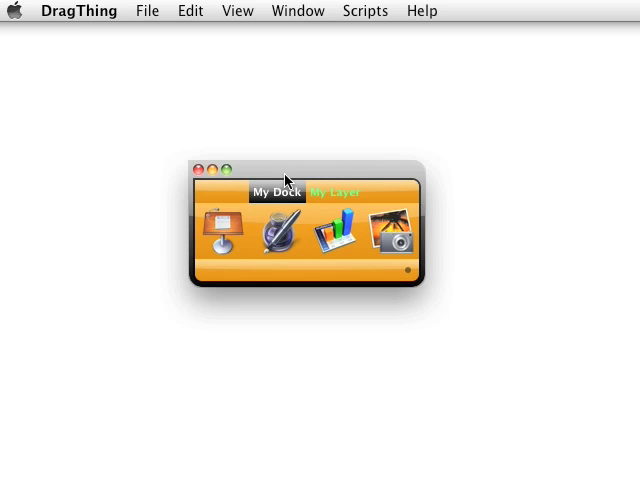
right_click(336, 234)
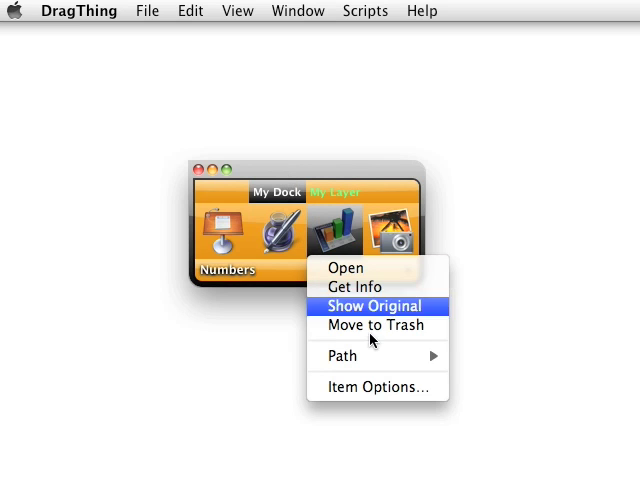
click(372, 306)
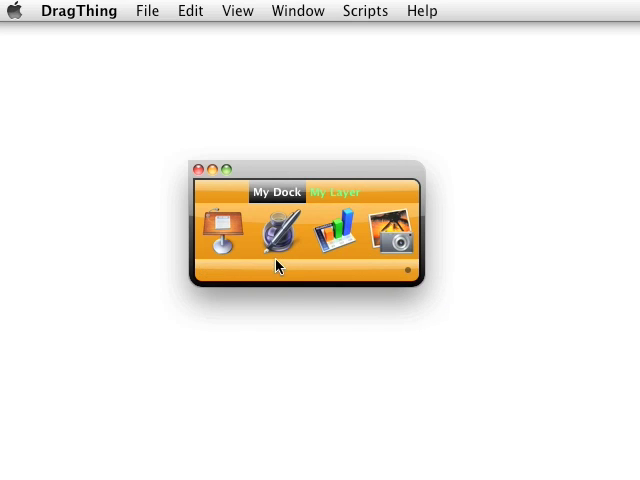
right_click(278, 234)
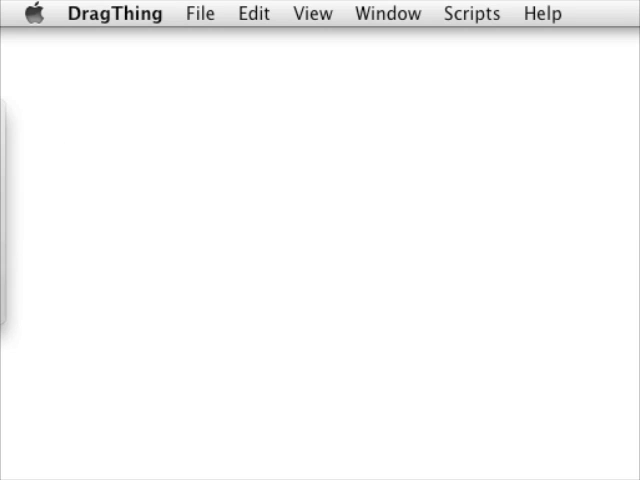
mouse_move(144, 250)
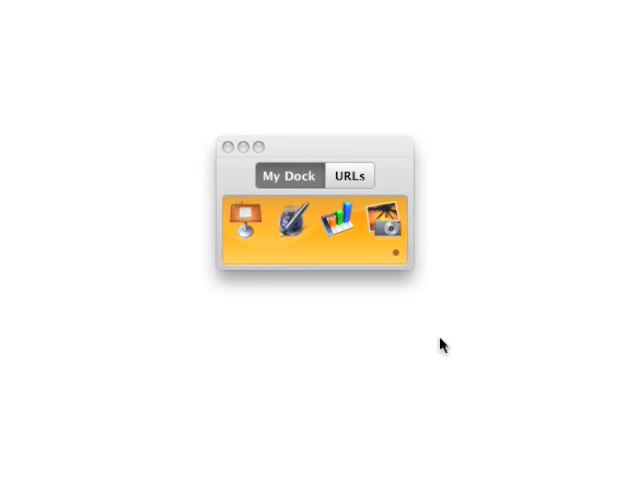
Create a URL item 'My FTP server' pointing to the ftp cworld.com/files/mine/ folder in Interarchy
click(350, 176)
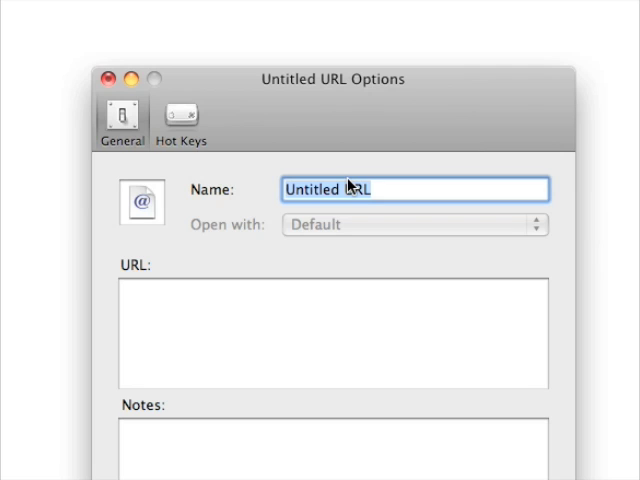
text(My)
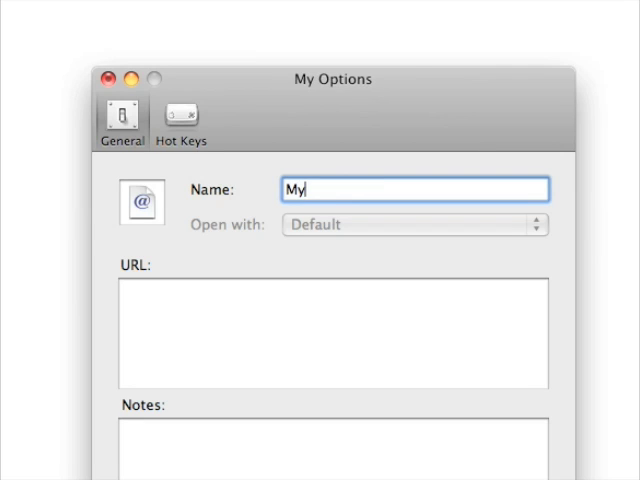
text(FTP server)
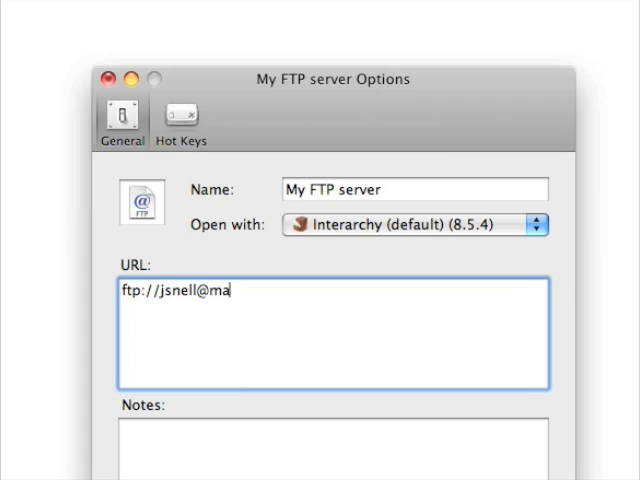
text(cworld.com/files)
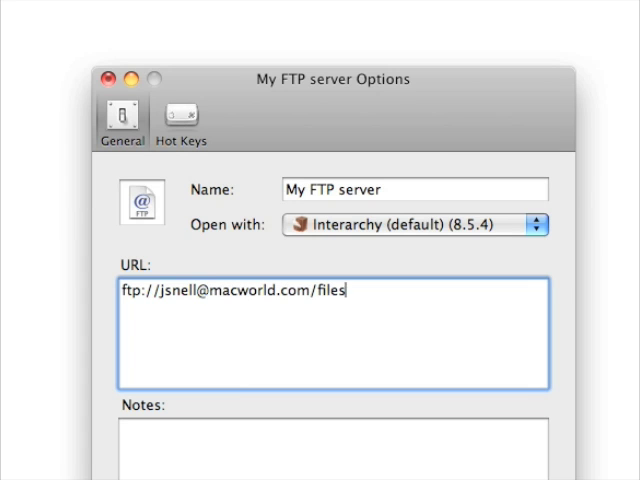
text(/mine)
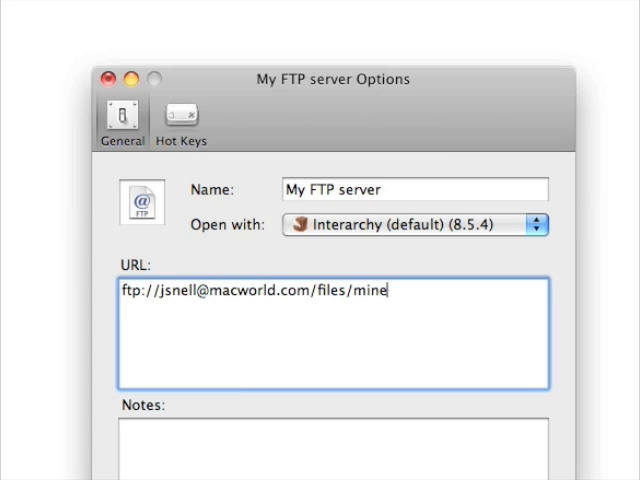
text(/)
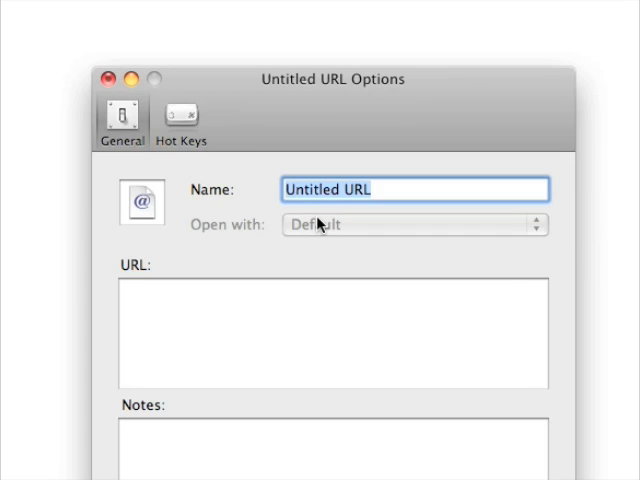
Start the second URL item as an AFP server pointing to //macworld.com/
text(My AFP server)
click(332, 332)
text(afp:)
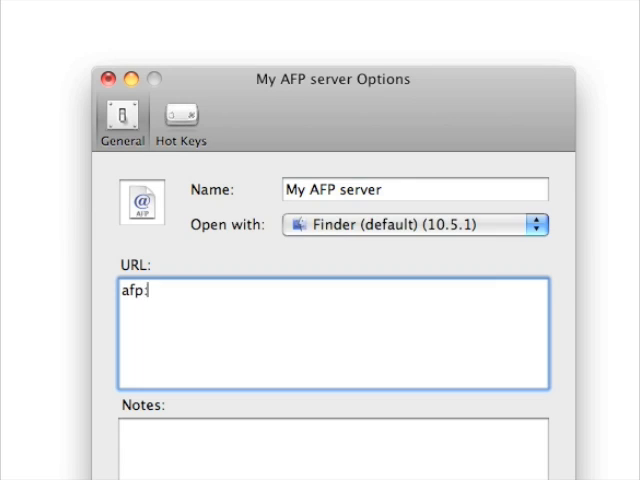
text(//macworld.com/)
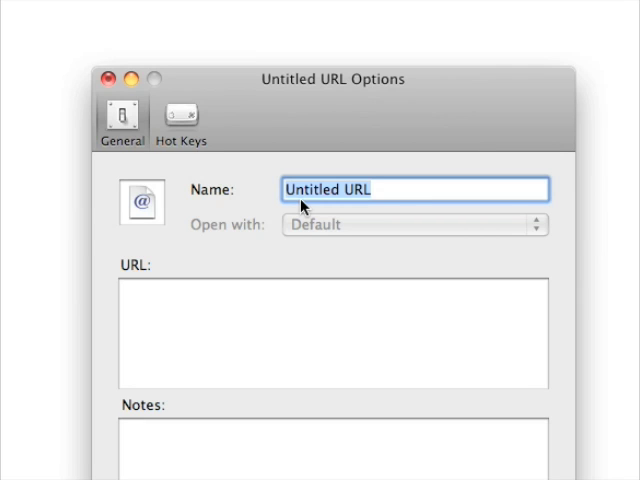
Name it My VNC Server with URL vnc://myserver.com/ and note 'Screen control of my server'
text(My VNC)
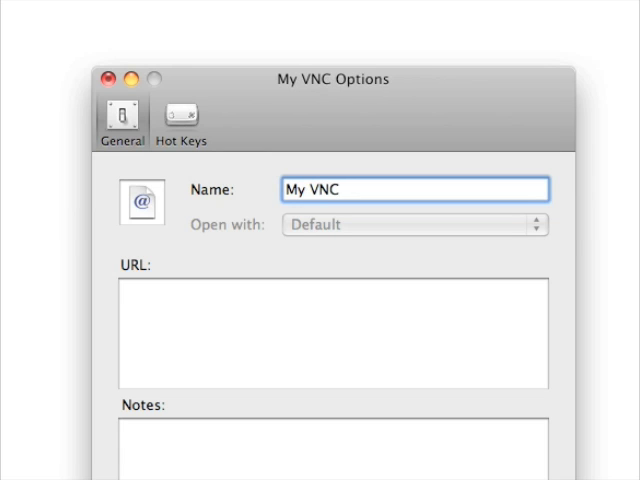
text(vnc:)
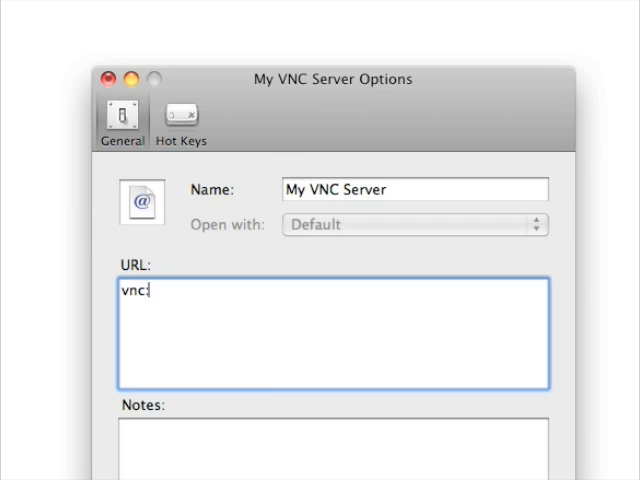
text(//myser)
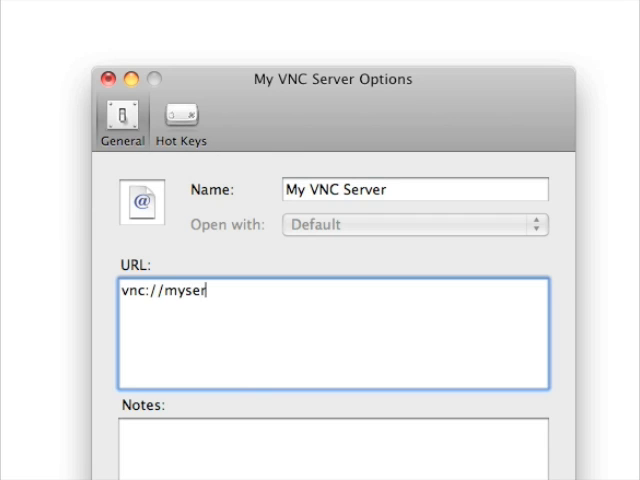
text(ver.com/)
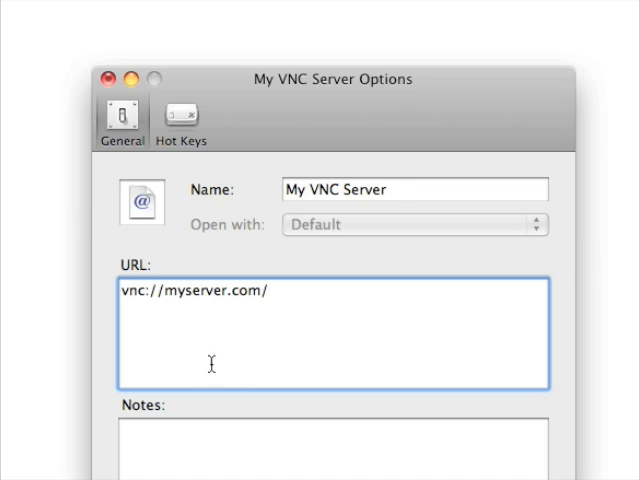
text(Screen cont)
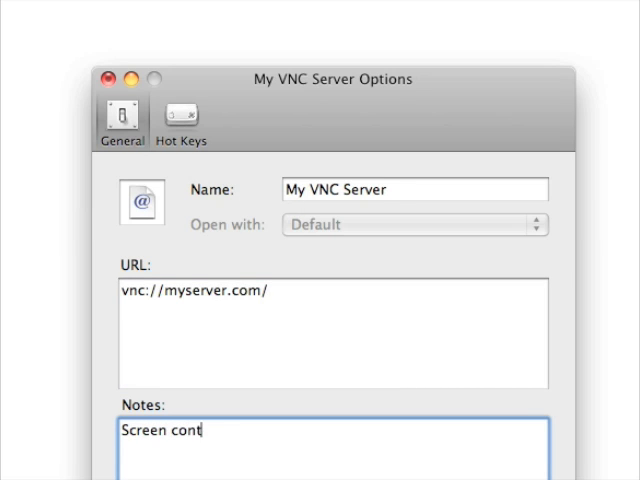
text(rol of)
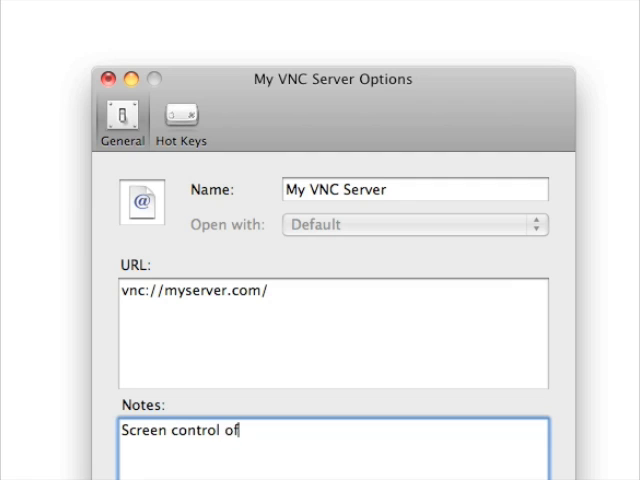
text(my server)
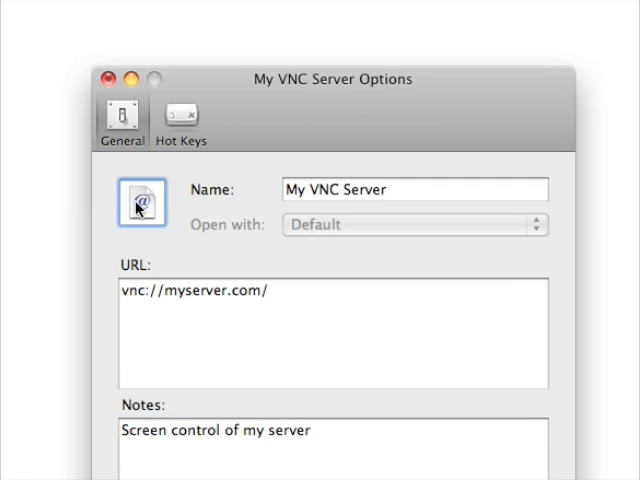
click(140, 204)
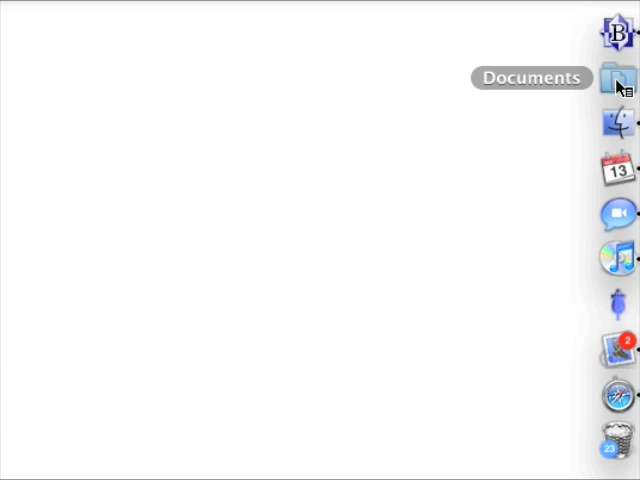
Browse the Documents folder's PDF list, view the Apple TV PDF's file actions, then dismiss the menus
click(616, 80)
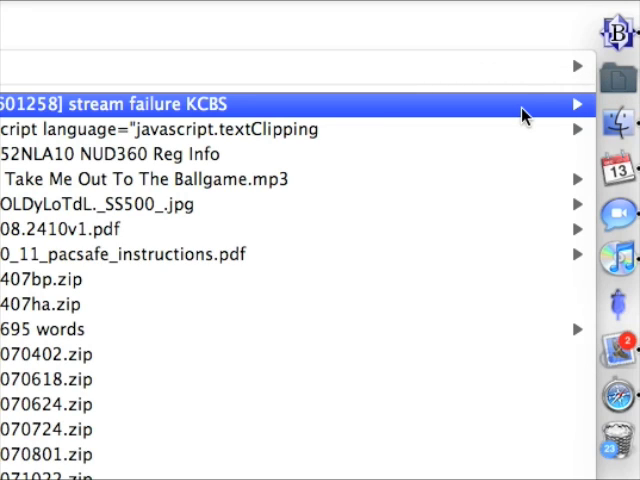
right_click(616, 260)
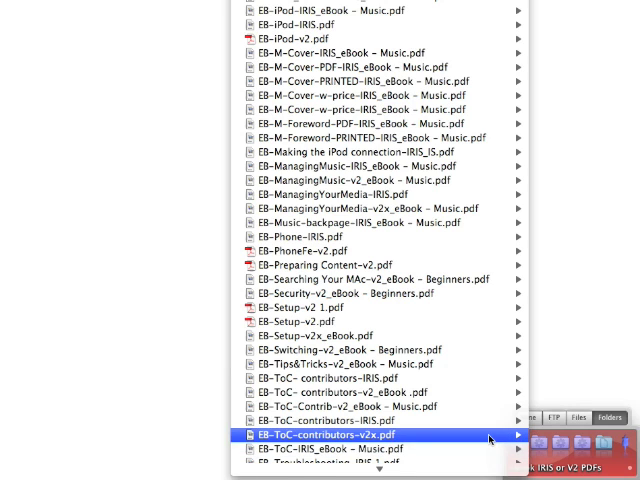
click(370, 364)
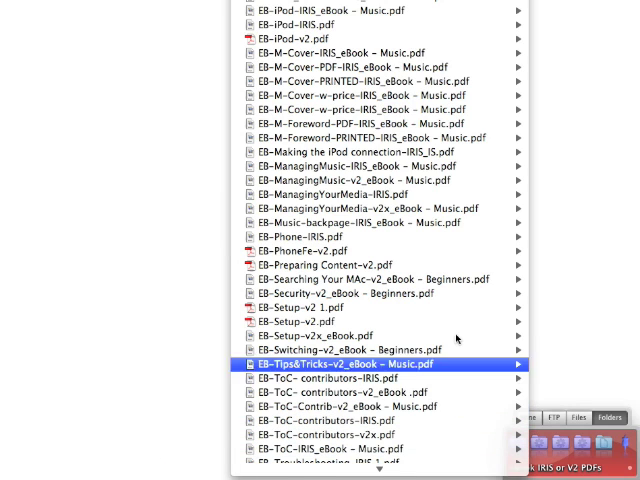
right_click(336, 336)
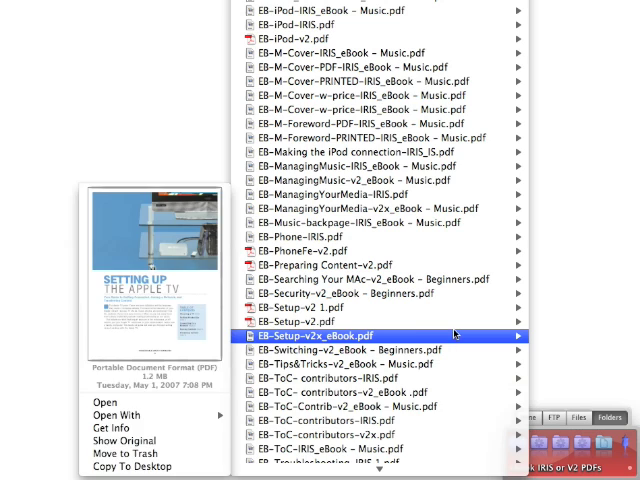
click(322, 308)
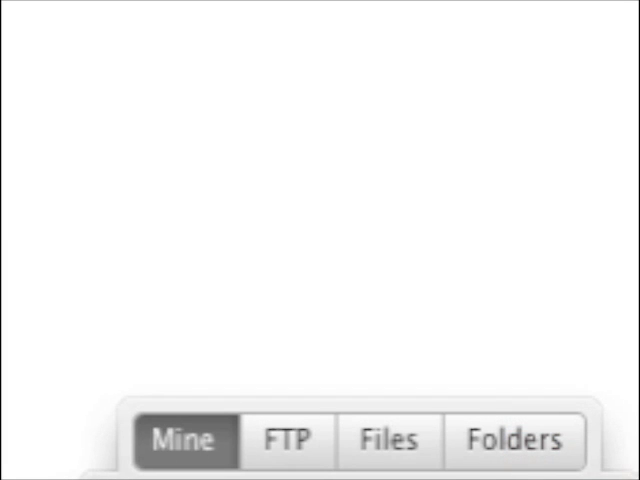
click(512, 440)
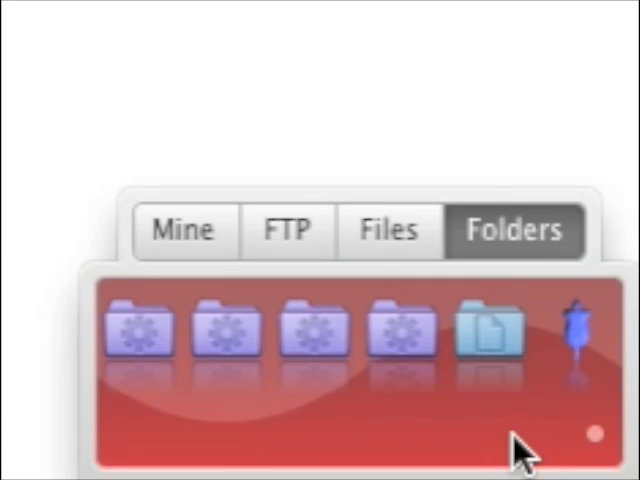
mouse_move(404, 240)
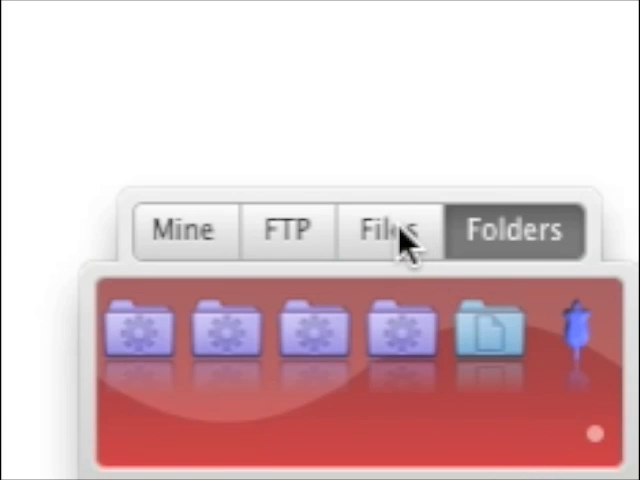
click(388, 230)
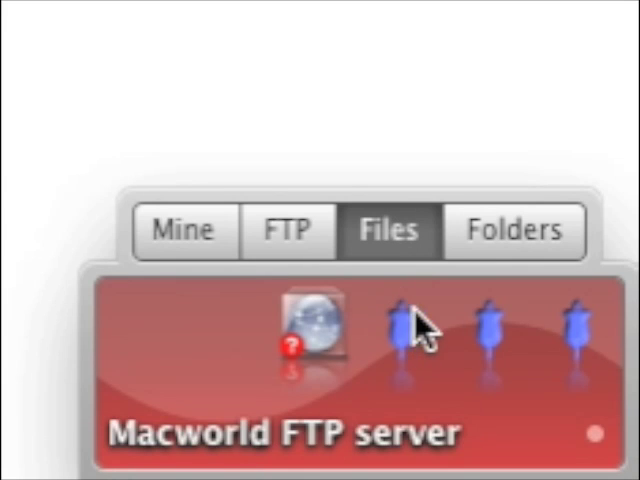
click(288, 230)
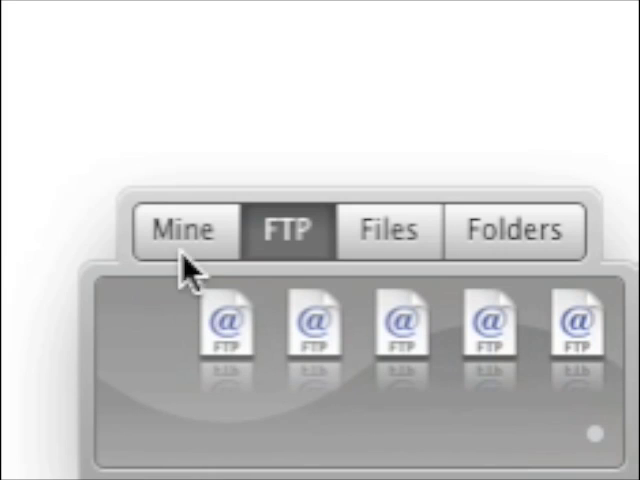
click(184, 232)
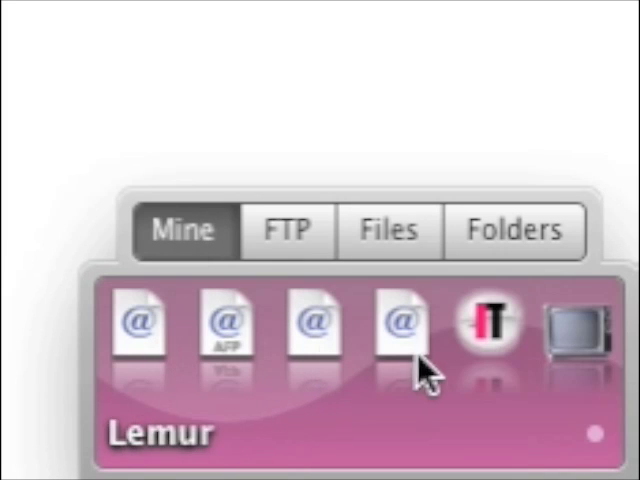